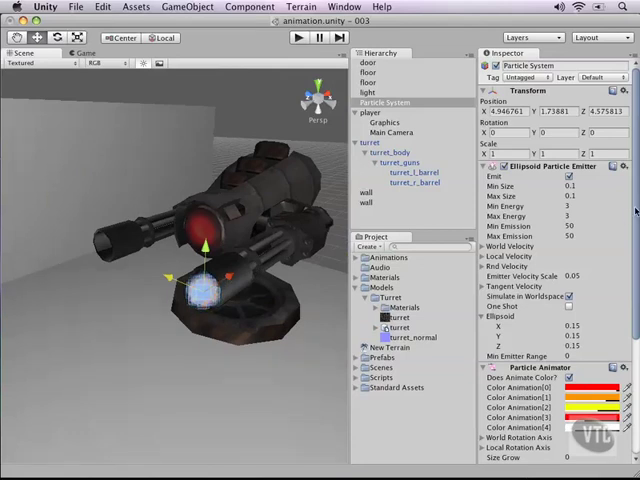
Give the Ellipsoid Particle Emitter a local z velocity so particles stream from the barrel
scroll(down, 3)
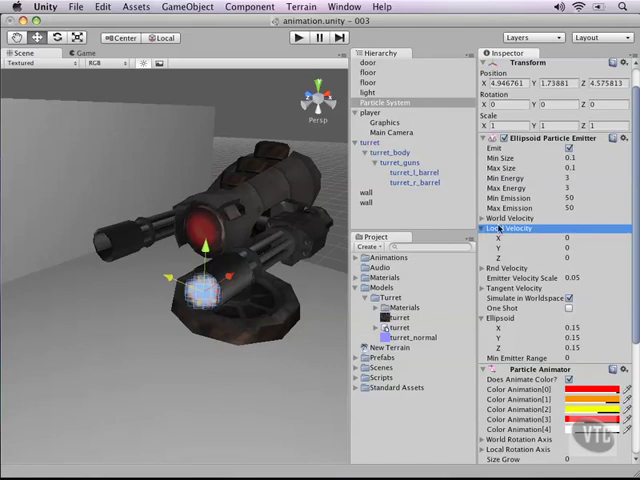
click(588, 256)
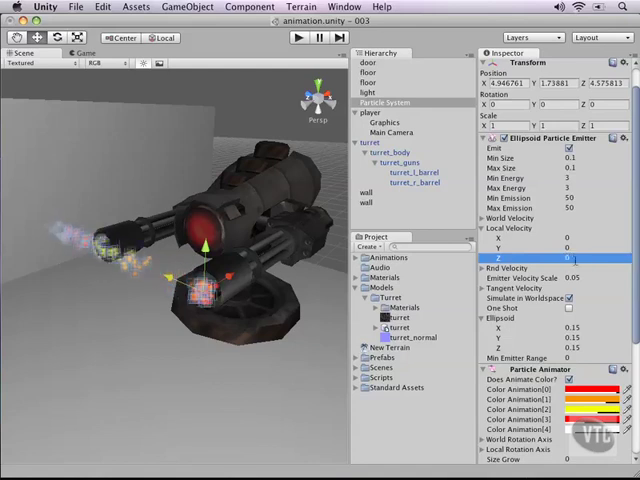
Adjust the emitter so the particle glow clusters at the barrel tip again
click(492, 228)
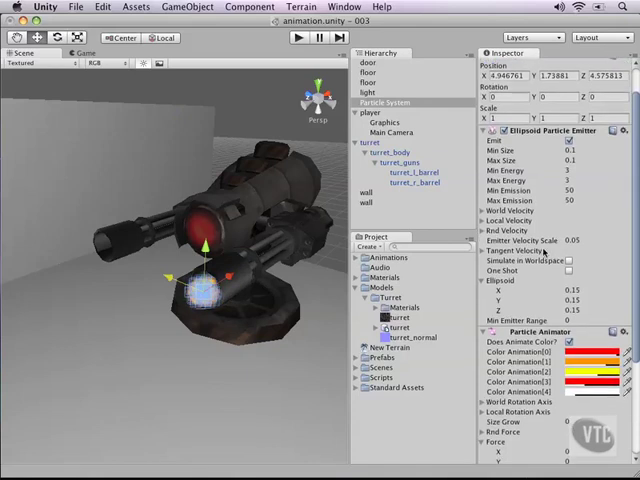
Set a Particle Animator force along z so particles trail forward out of the barrel
scroll(down, 3)
text(10)
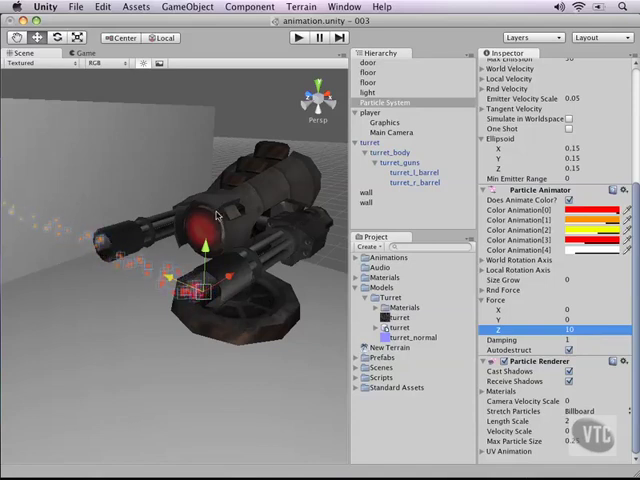
Parent Particle System under turret, accepting the lost prefab connection
click(384, 100)
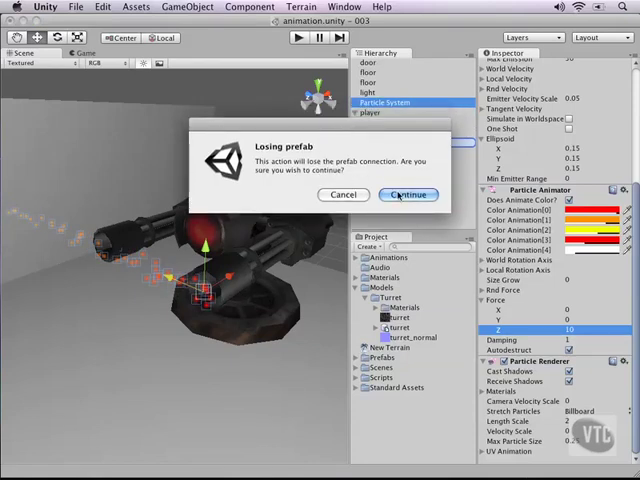
click(408, 194)
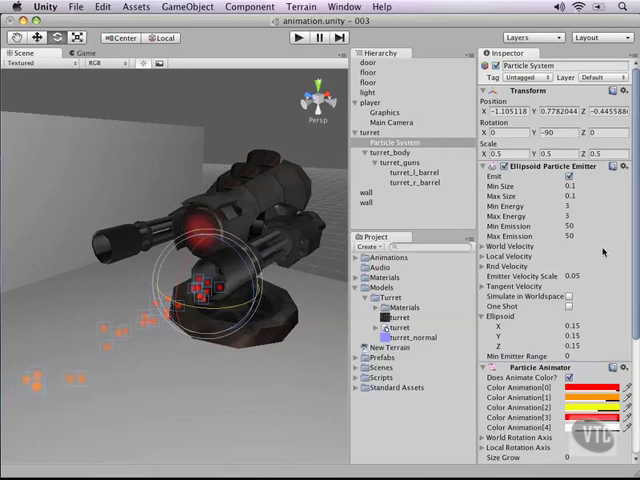
Set the Particle Renderer to Stretched and view the orange fire beam in the Game view
scroll(down, 3)
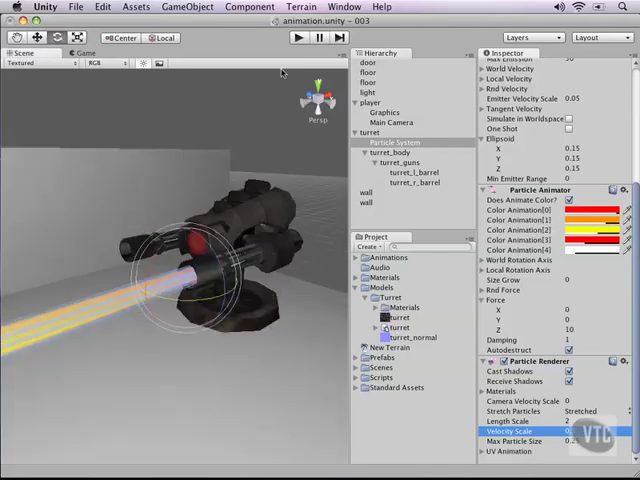
click(298, 36)
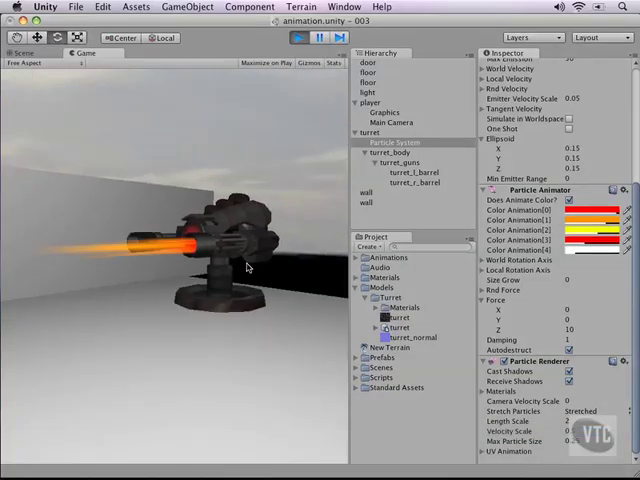